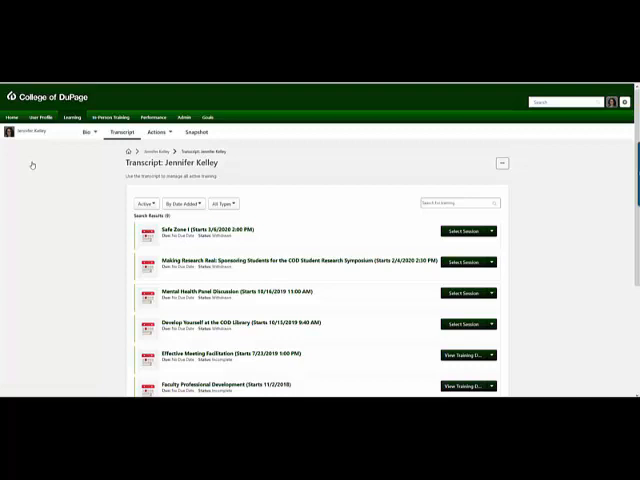
pyautogui.moveTo(386, 197)
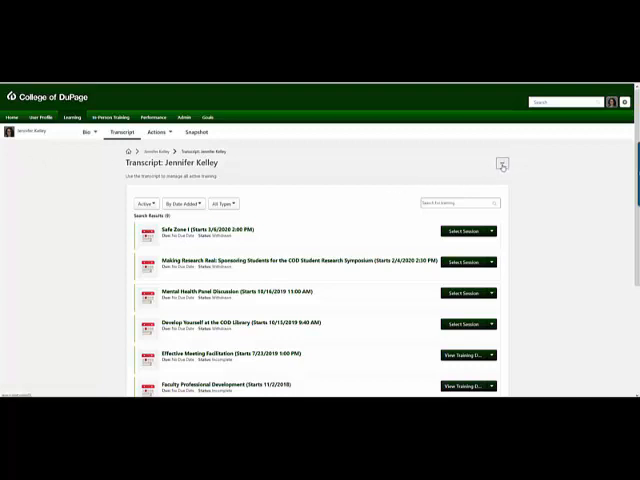
# Switch the transcript status filter from Active to Completed, sorted by completion date.
pyautogui.click(501, 163)
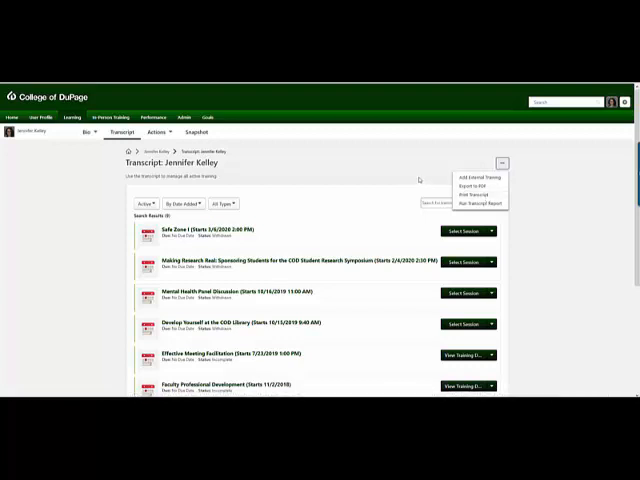
pyautogui.moveTo(371, 183)
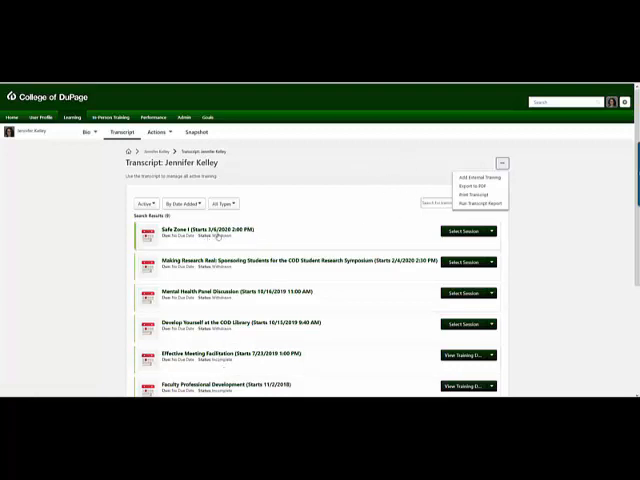
pyautogui.click(503, 163)
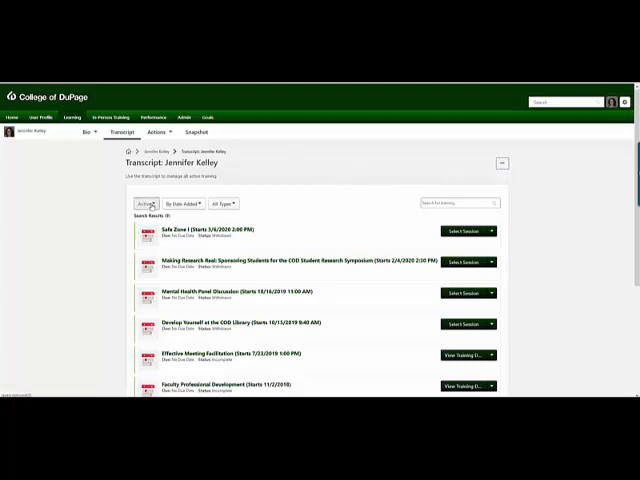
pyautogui.click(142, 204)
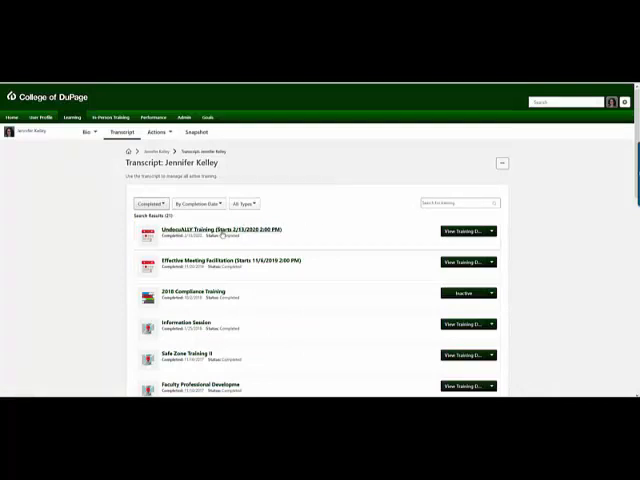
pyautogui.moveTo(220, 240)
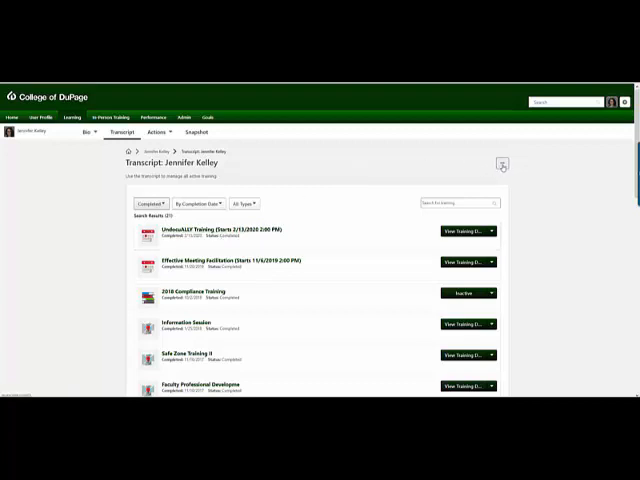
# Choose Print Transcript from the transcript's ellipsis menu.
pyautogui.click(502, 164)
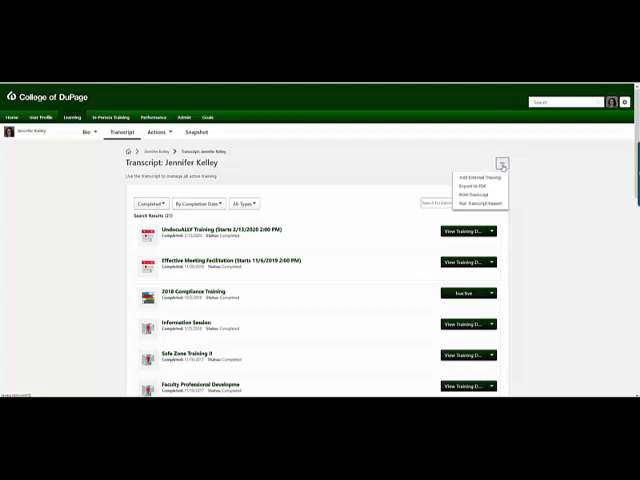
pyautogui.moveTo(484, 195)
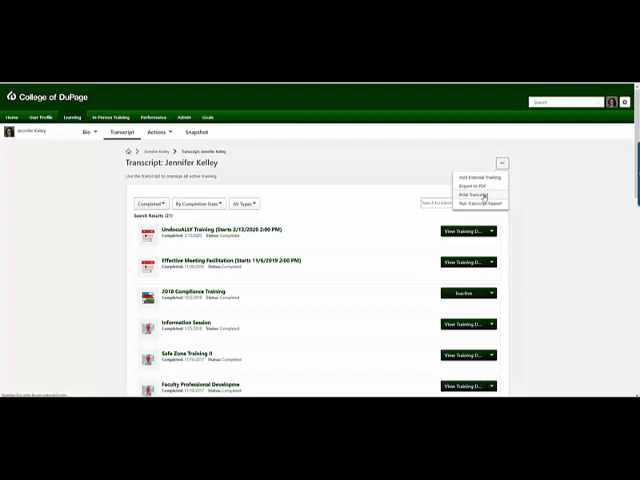
pyautogui.click(476, 193)
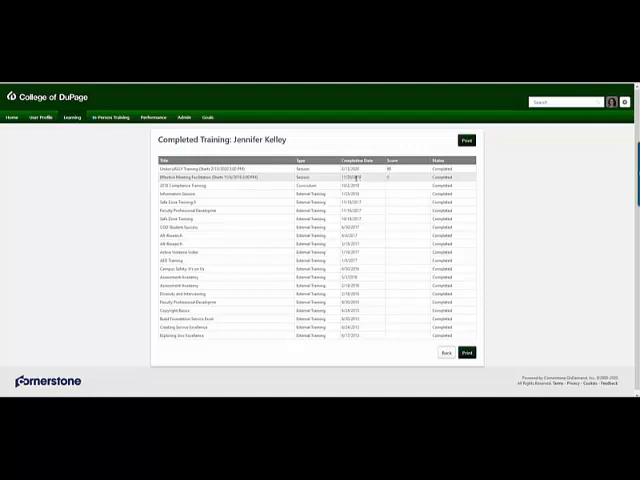
pyautogui.moveTo(395, 181)
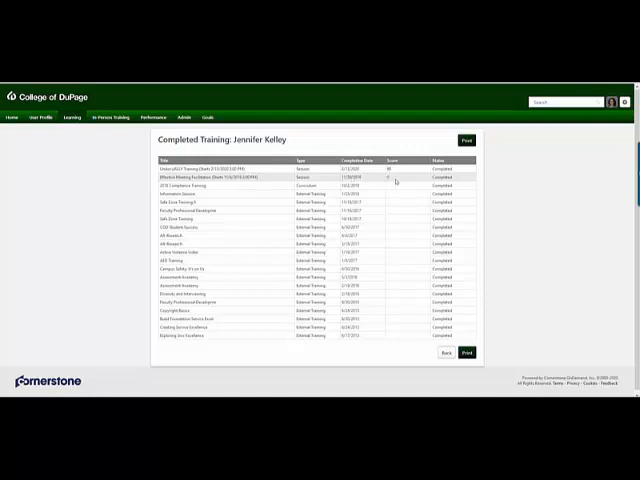